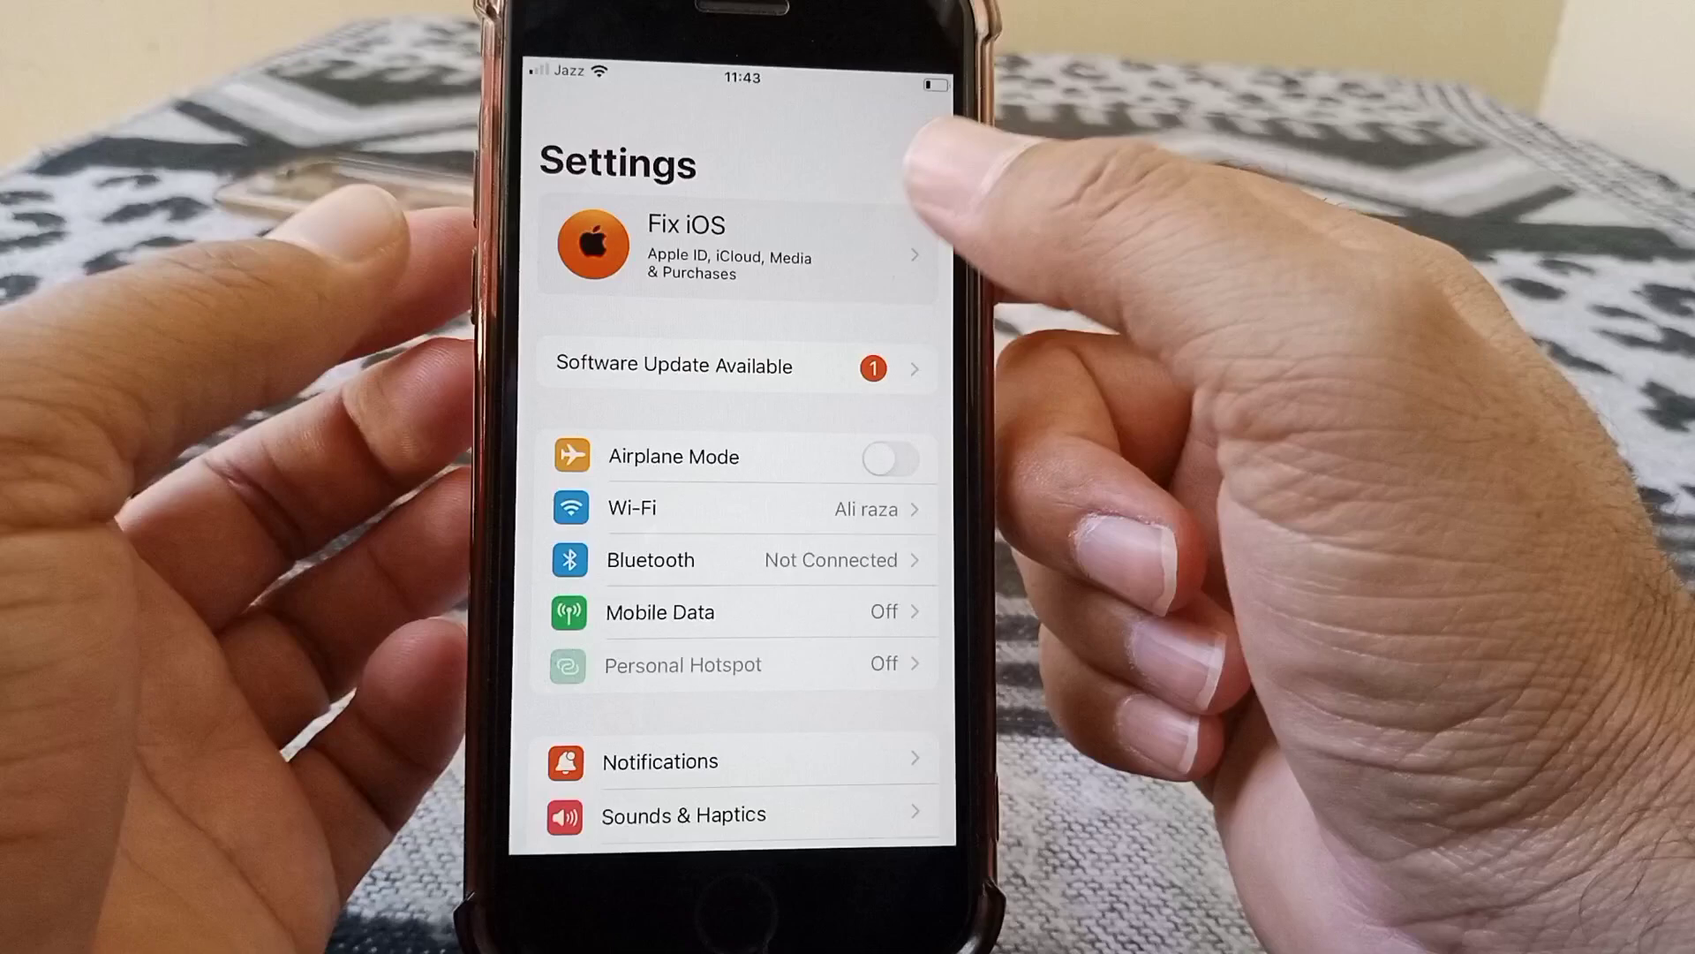
# Enter the Screen Time settings from the main Settings list
pyautogui.click(717, 247)
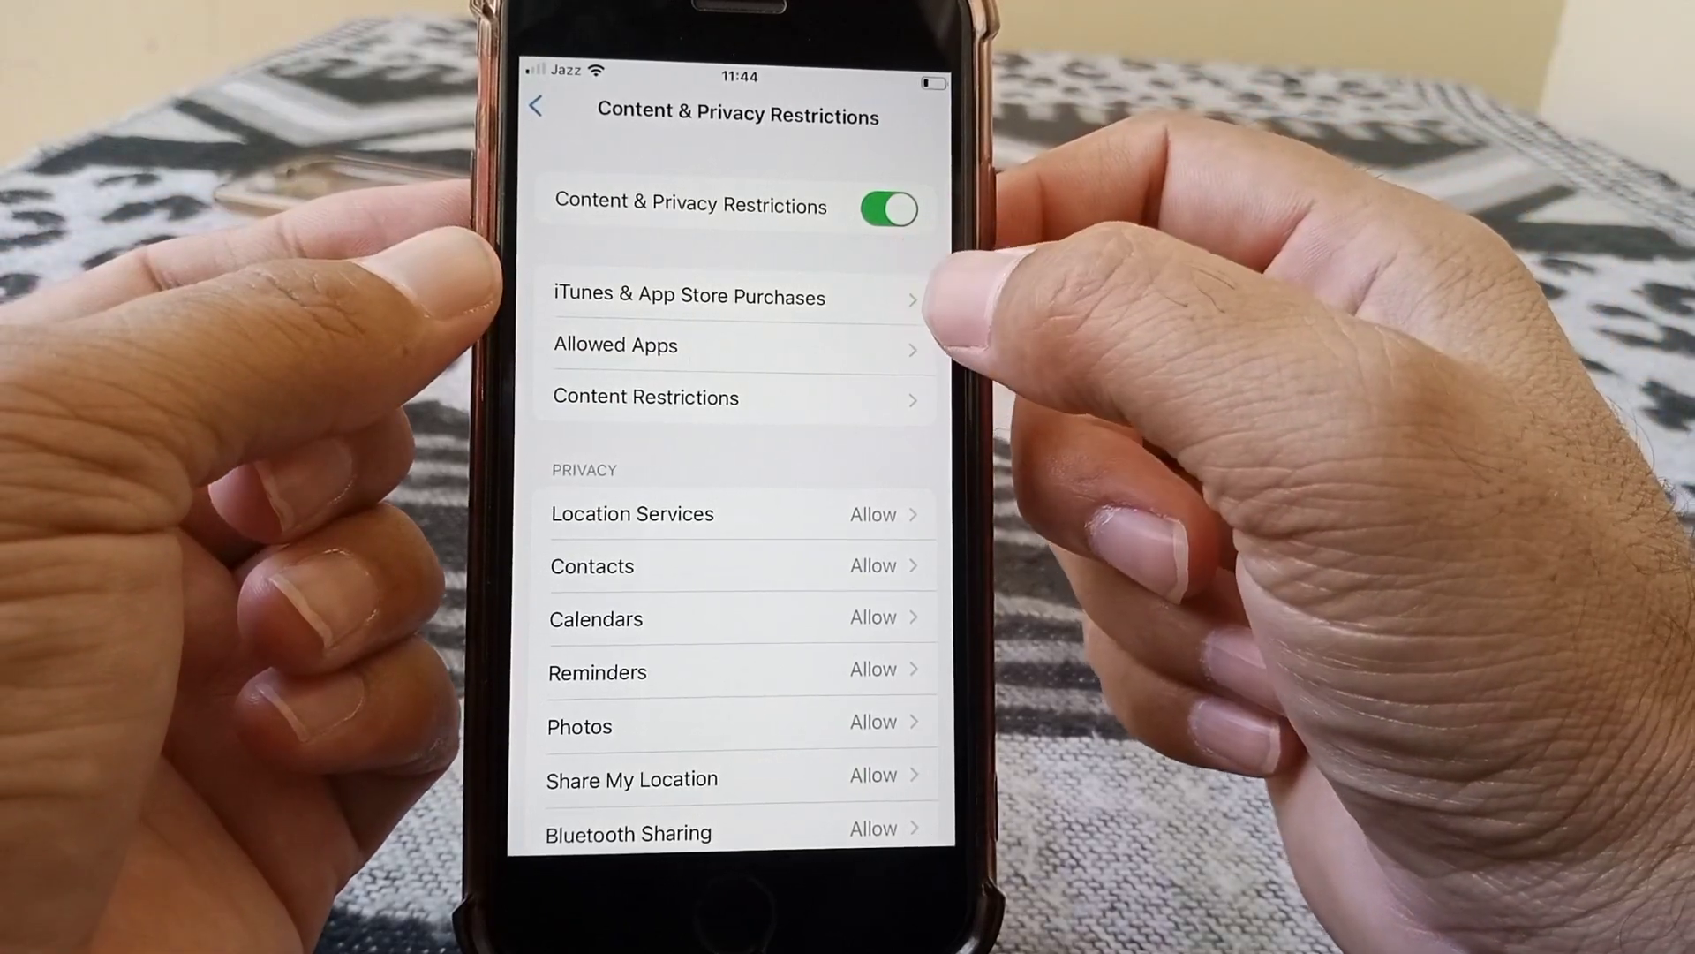
# Review the iTunes & App Store Purchases restrictions under Content & Privacy
pyautogui.click(688, 297)
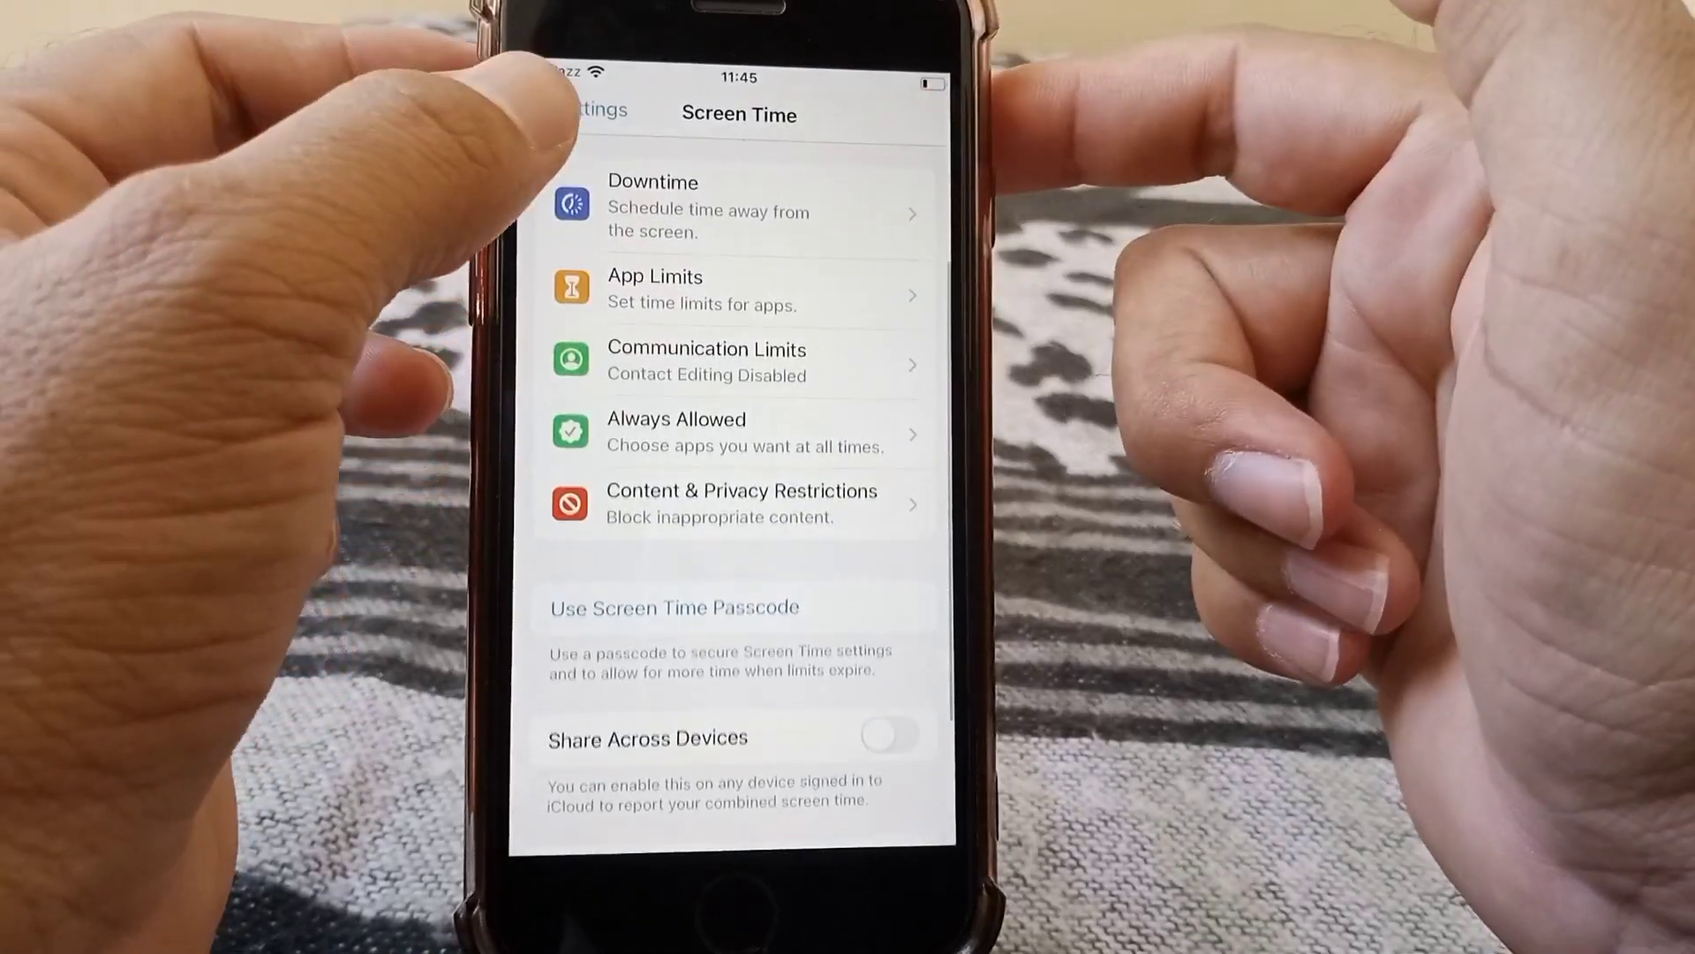
# Return from Screen Time to the main Settings list
pyautogui.click(588, 110)
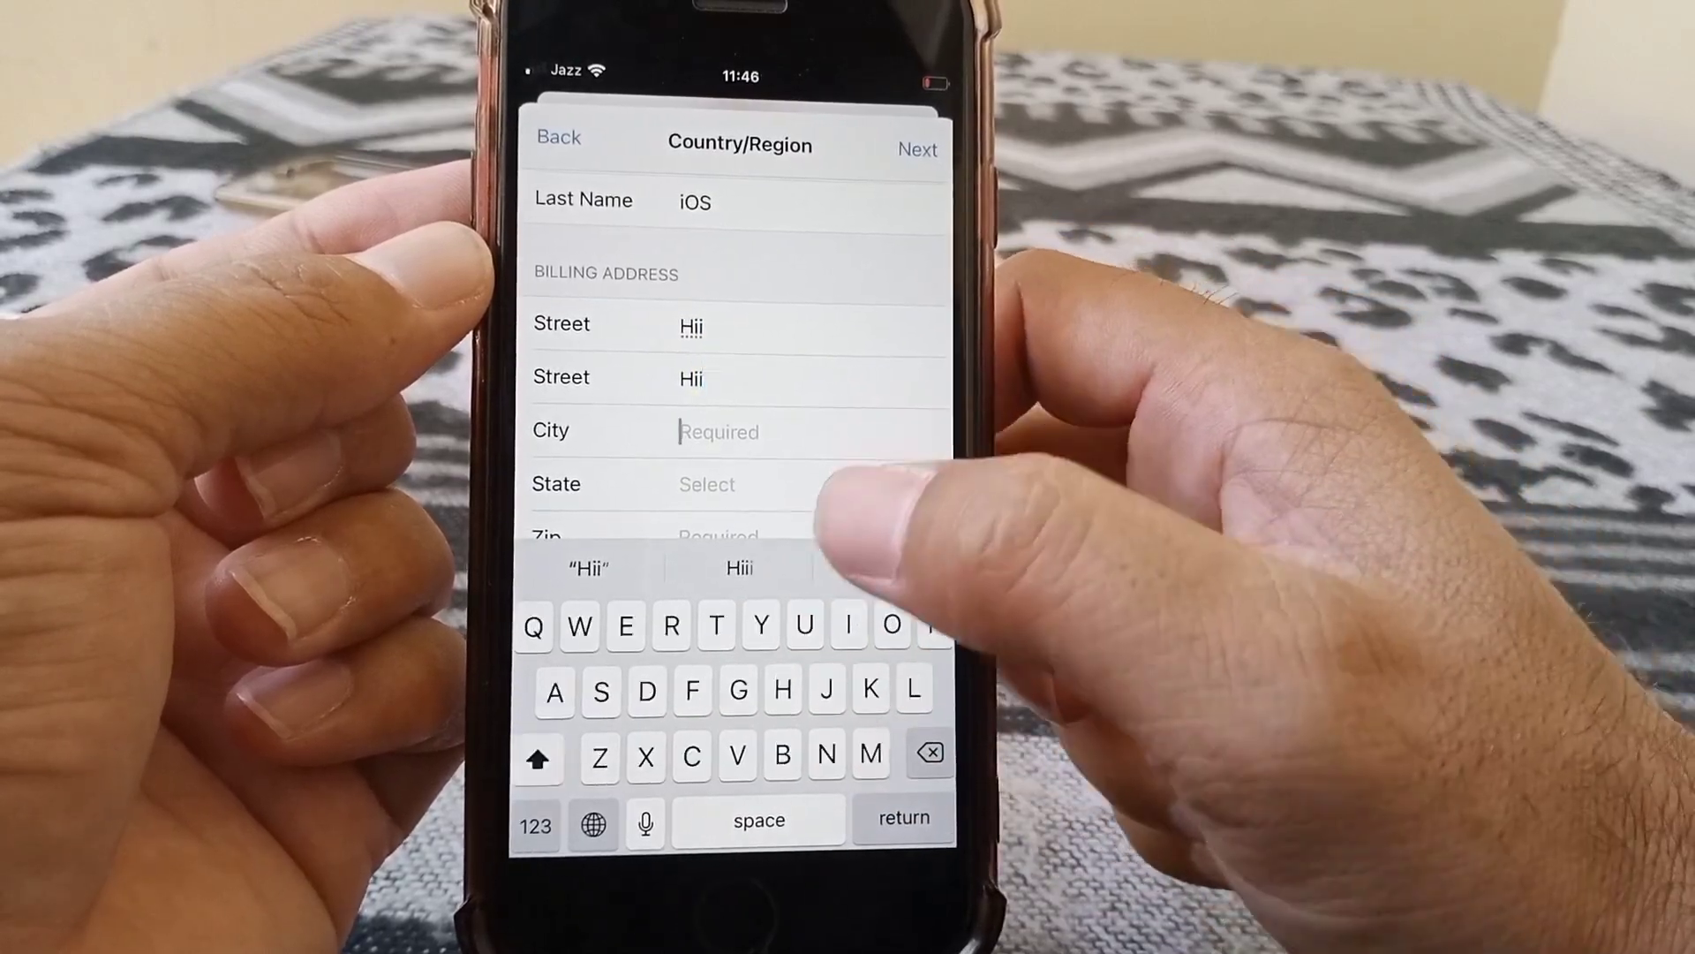
# Enter 'Hii' in the address, choose California as the state, and start the zip code
pyautogui.write('Hii')
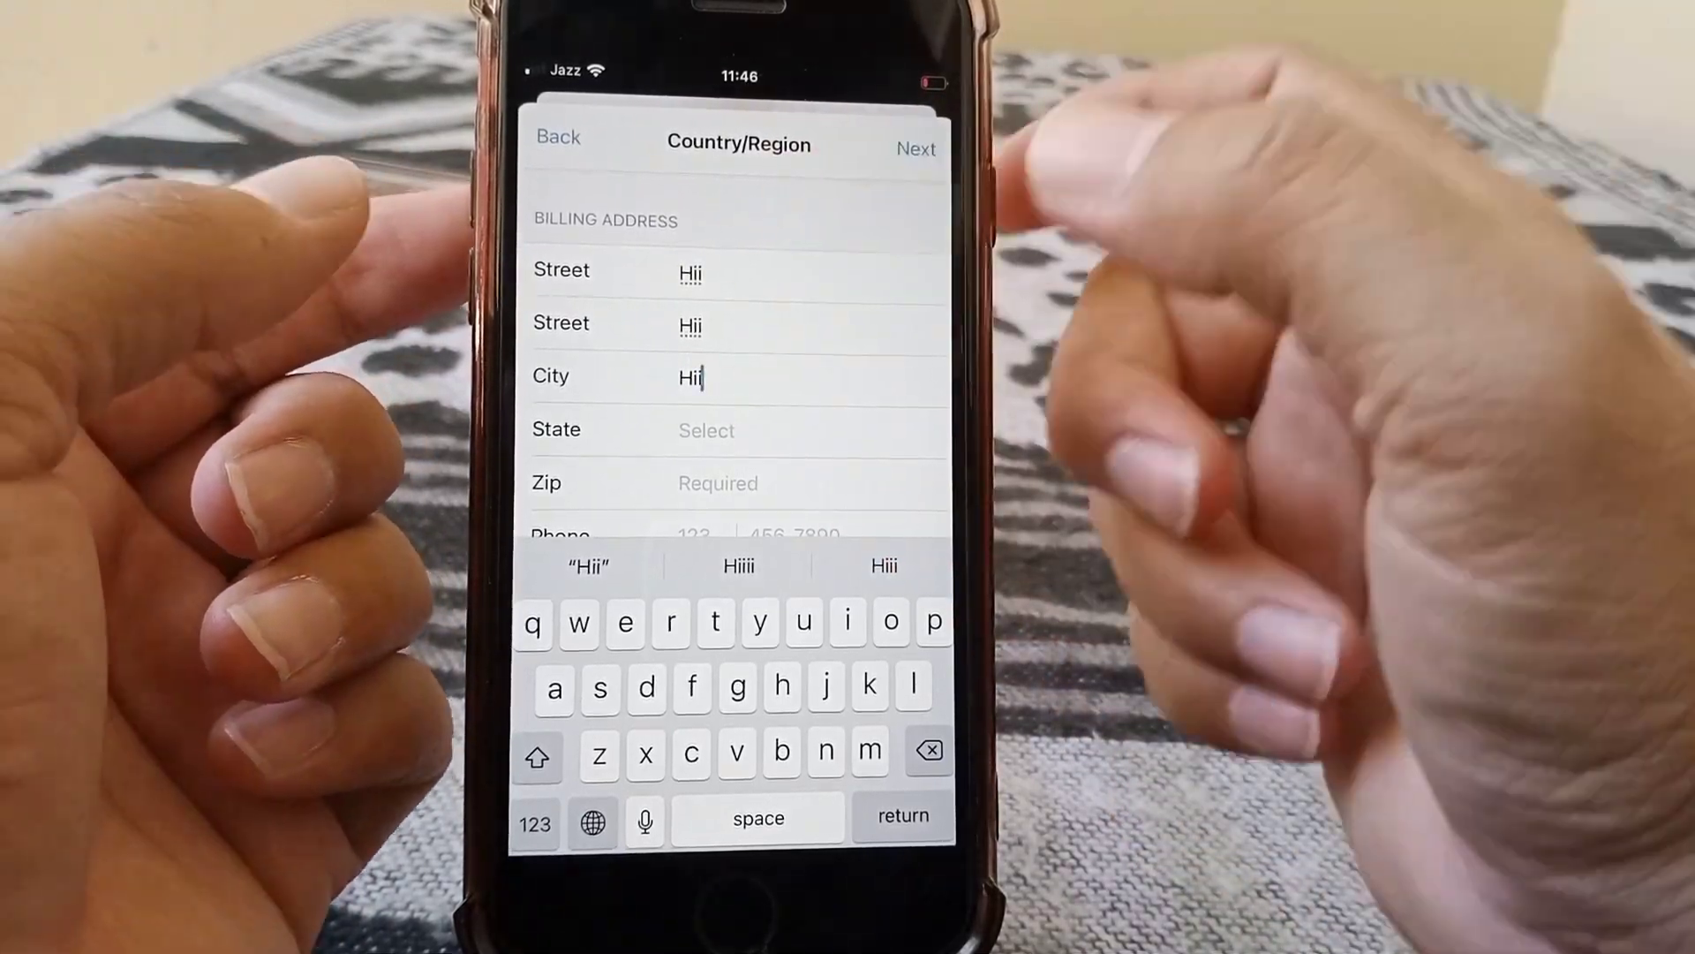
pyautogui.click(707, 429)
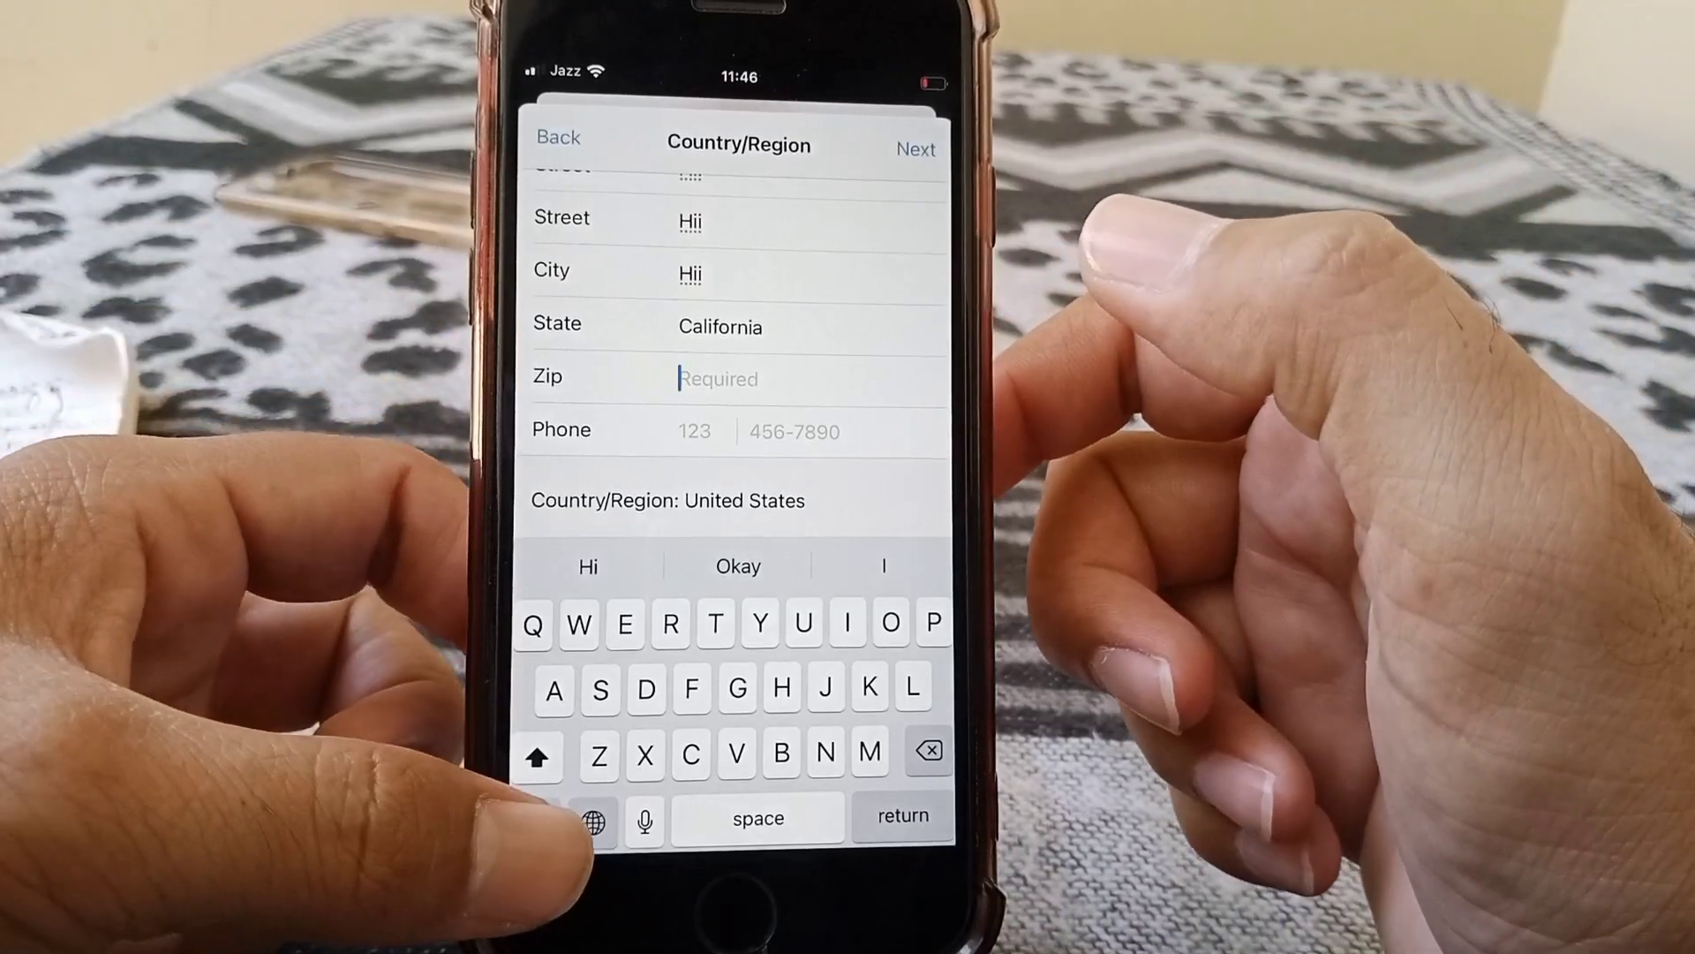
pyautogui.click(537, 754)
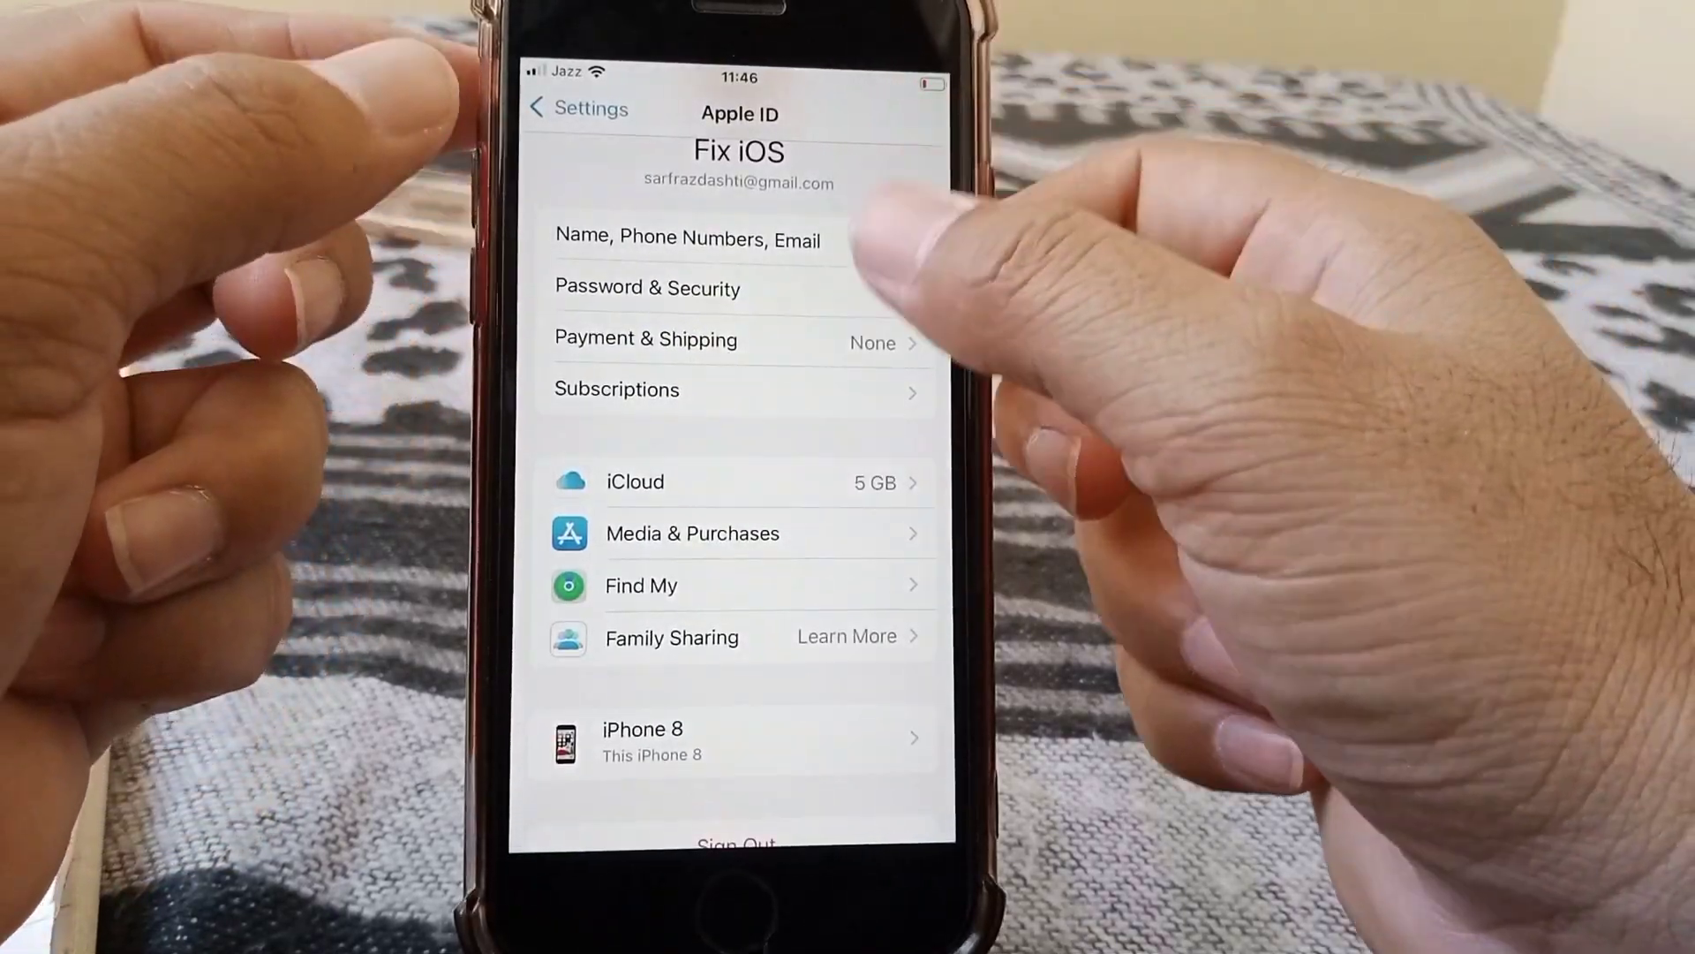
# Return from the Apple ID page to the main Settings list
pyautogui.click(572, 109)
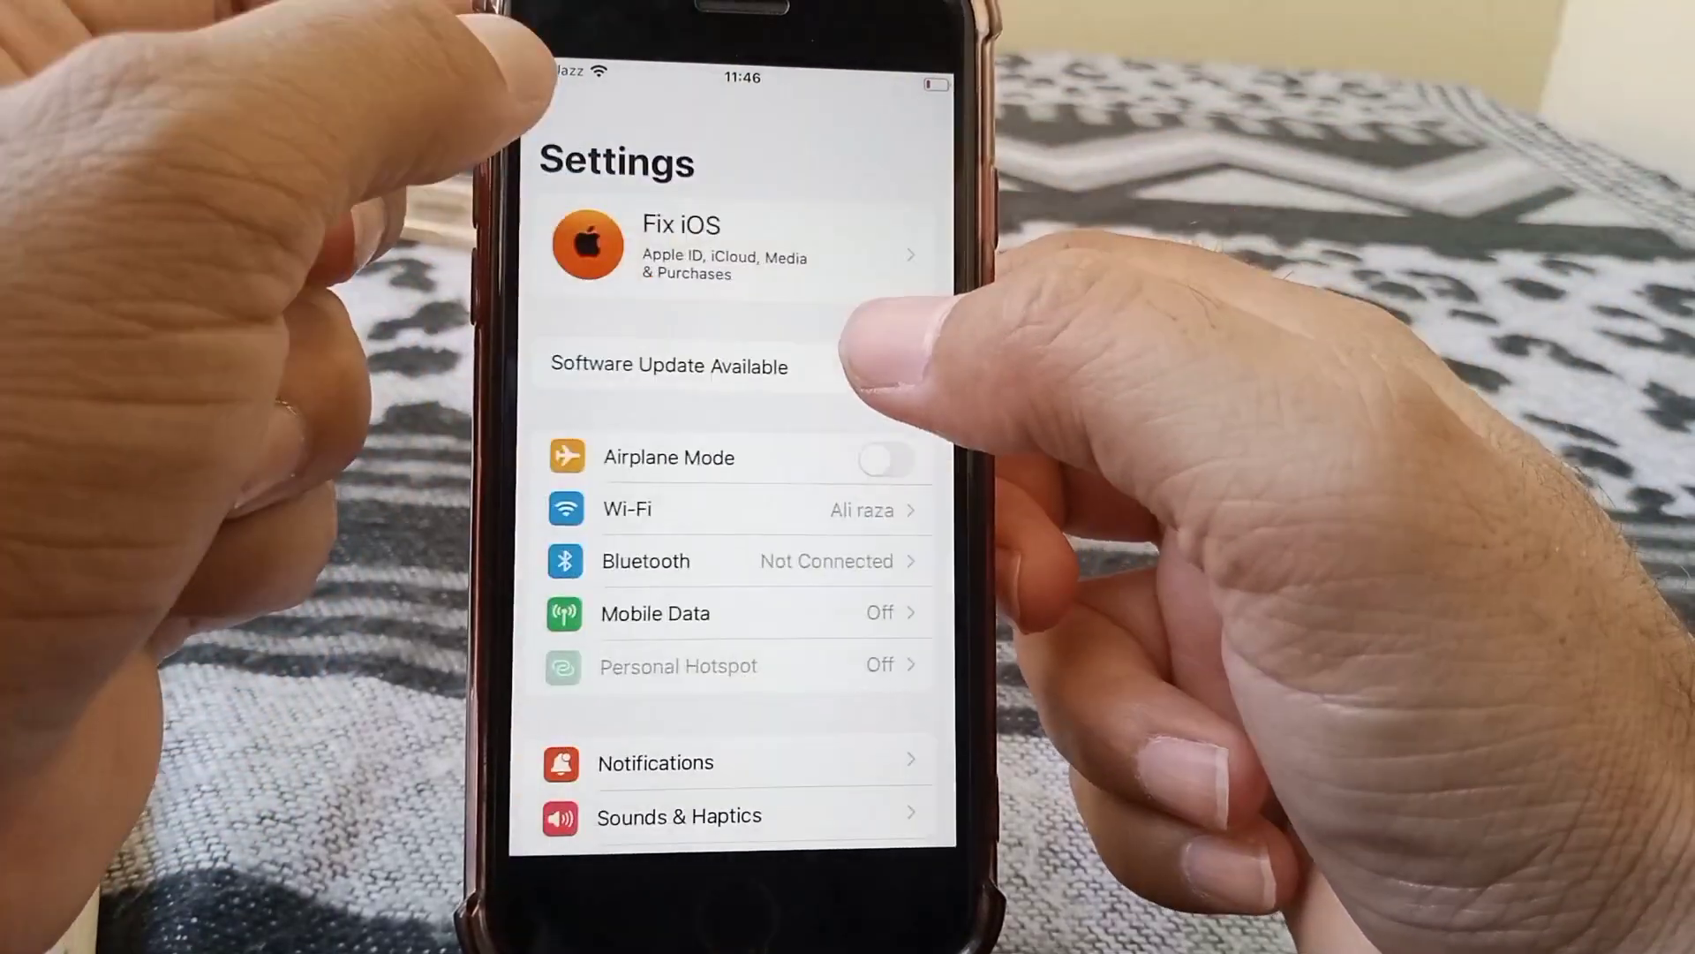